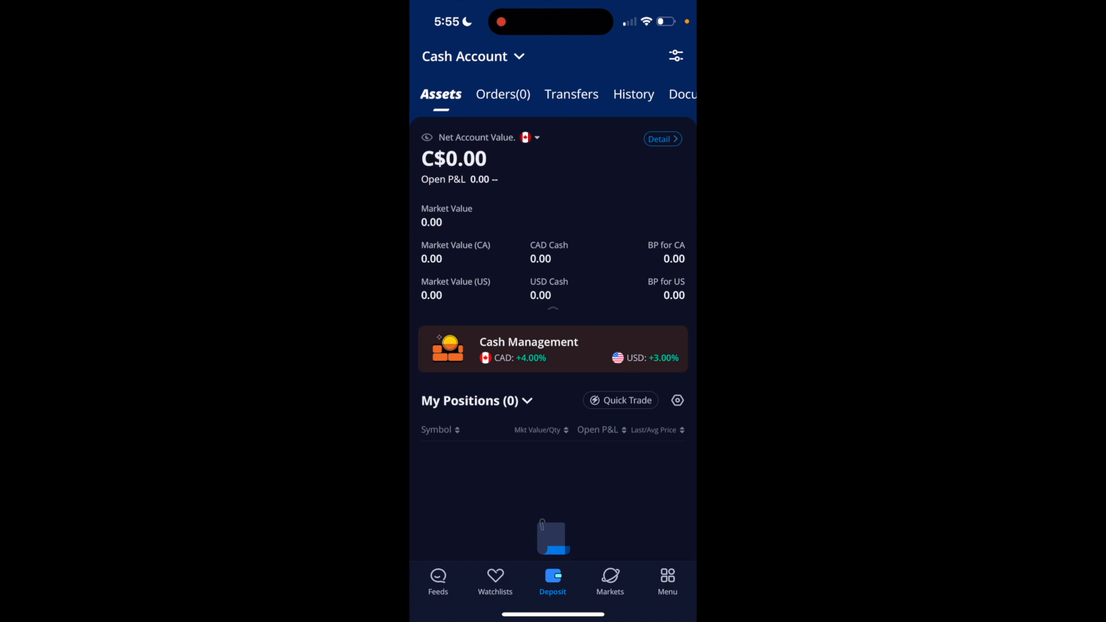
Leave the cash account overview for Webull's main Menu page
{"action": "left_click", "coordinate": [667, 578]}
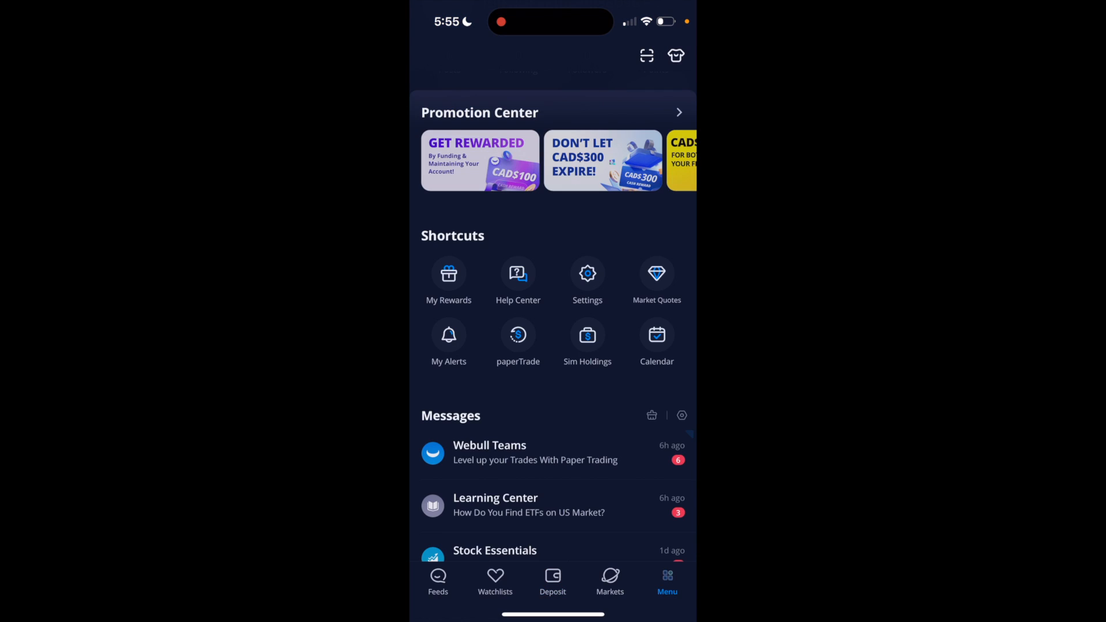
Go to the app's Settings page from the Shortcuts section of the Menu
{"action": "left_click", "coordinate": [666, 577]}
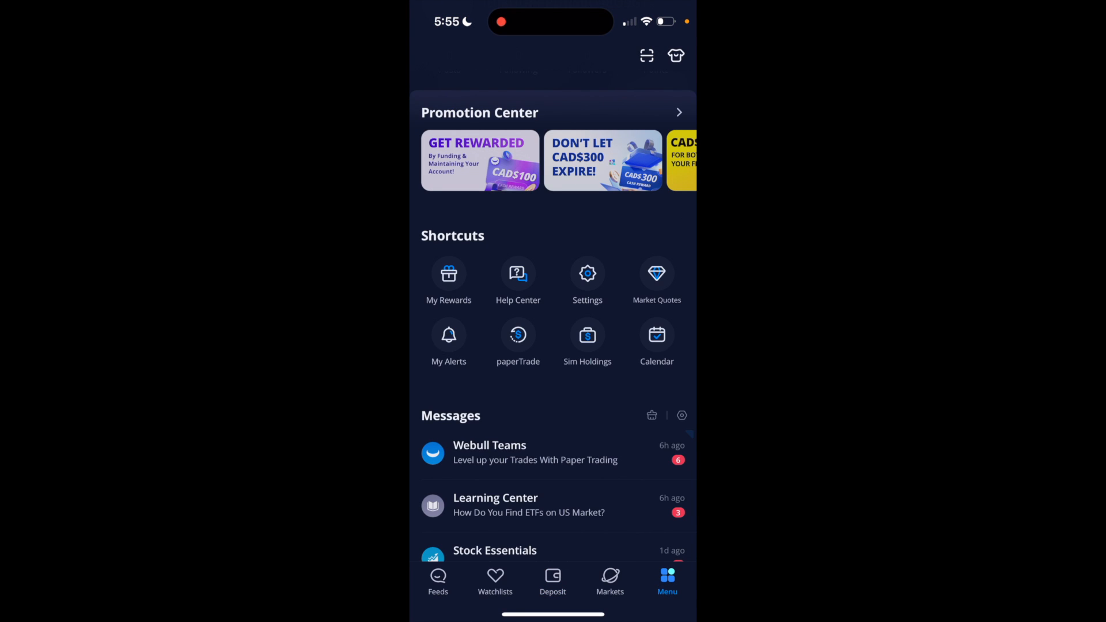
{"action": "scroll", "scroll_direction": "down", "scroll_amount": 3}
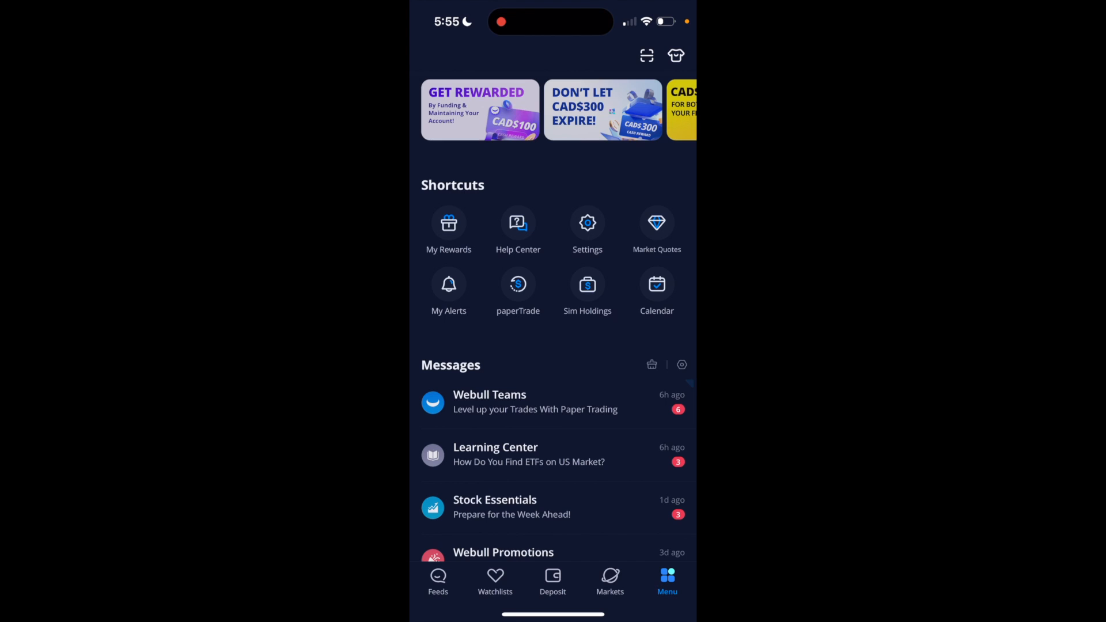
{"action": "left_click", "coordinate": [587, 222]}
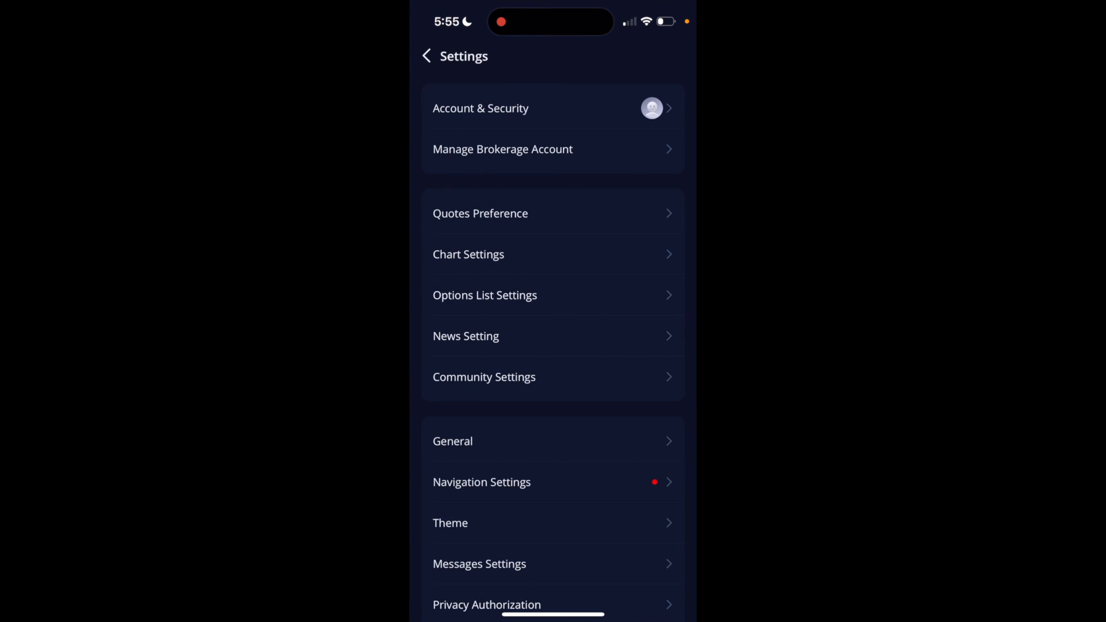
Reach the Font Size page through General settings, with the slider at Standard
{"action": "scroll", "scroll_direction": "down", "scroll_amount": 3}
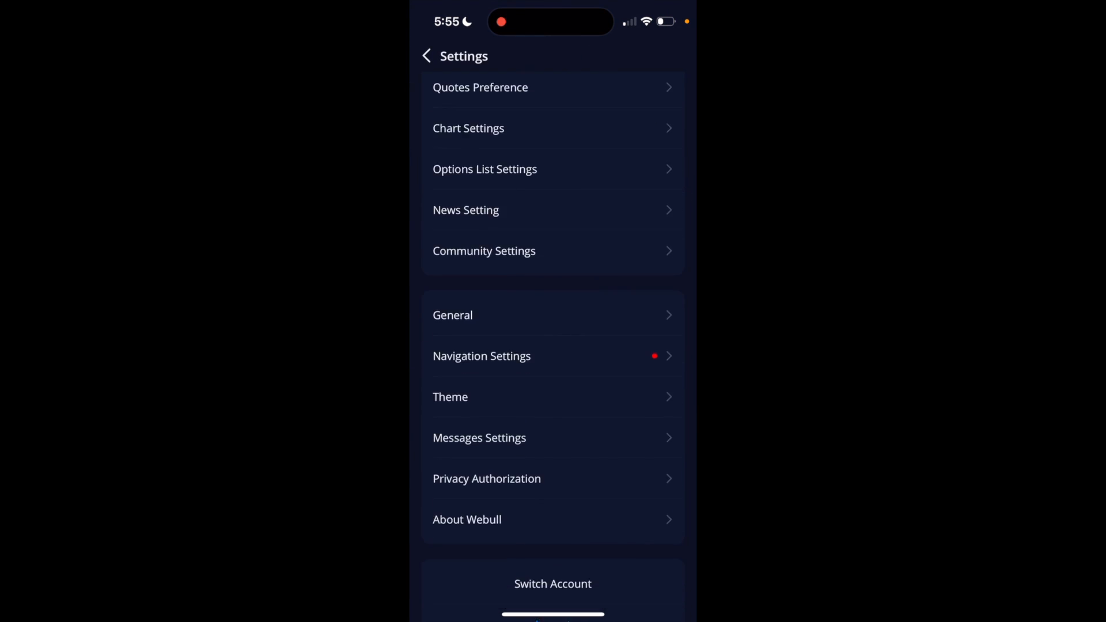
{"action": "left_click", "coordinate": [451, 315]}
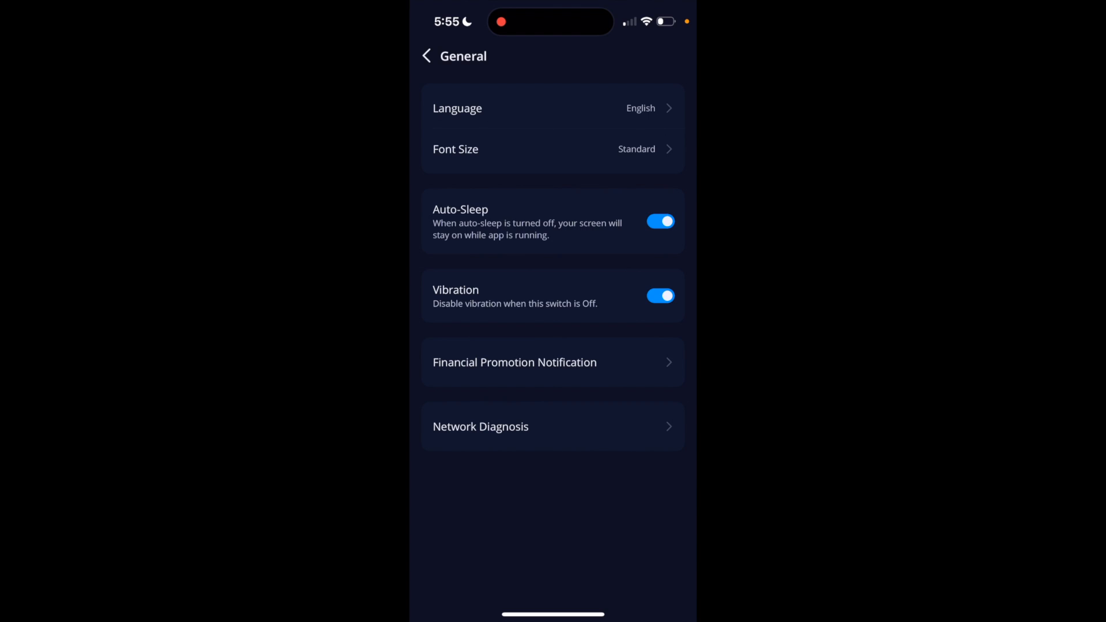
{"action": "left_click", "coordinate": [552, 148]}
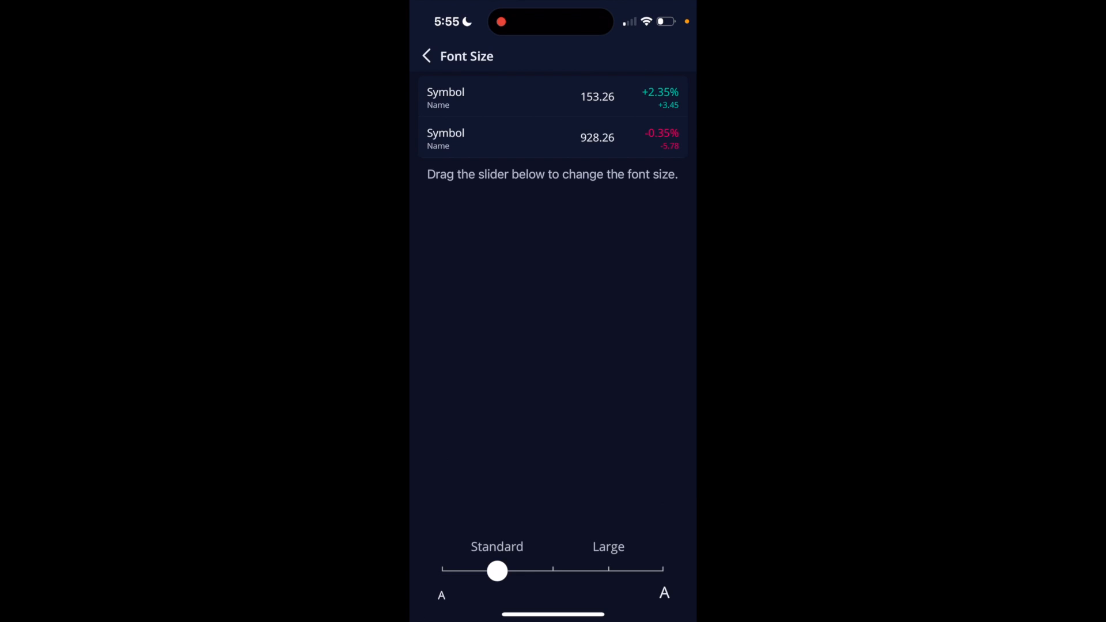
Preview the text at Large and the smallest size, then settle the slider on Standard
{"action": "left_click_drag", "start_coordinate": [496, 570], "coordinate": [602, 571]}
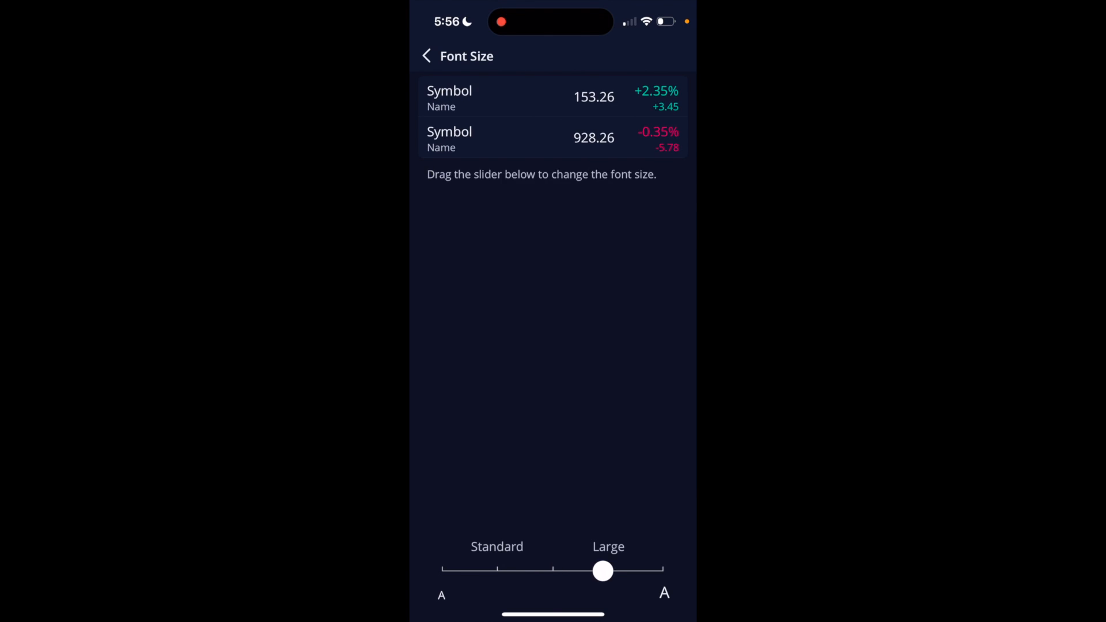
{"action": "left_click_drag", "start_coordinate": [602, 570], "coordinate": [457, 570]}
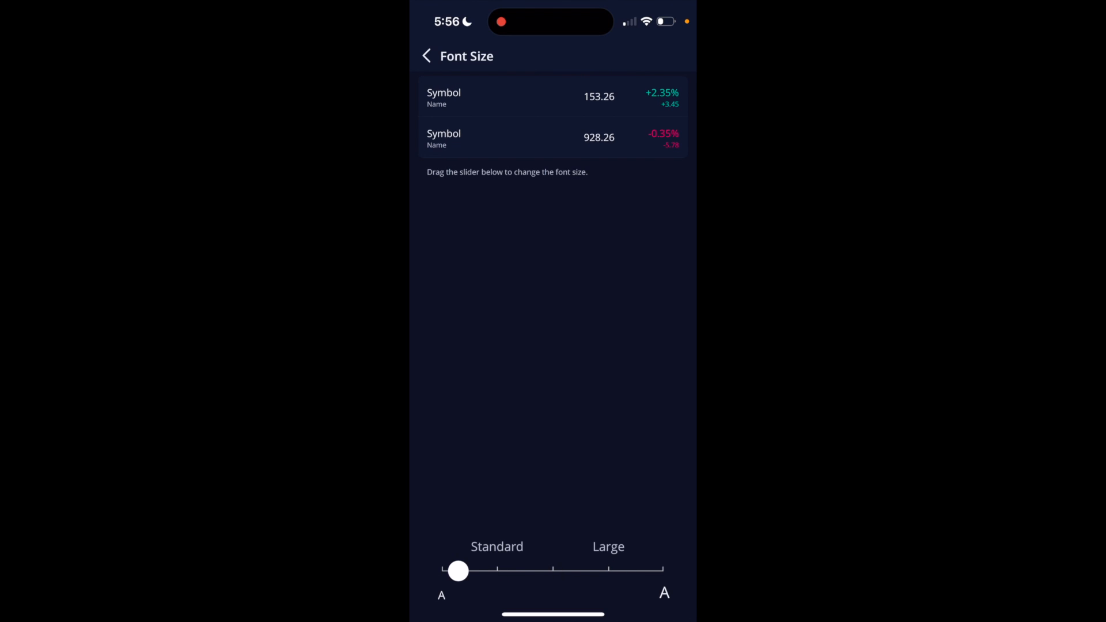
{"action": "left_click_drag", "start_coordinate": [457, 570], "coordinate": [496, 570]}
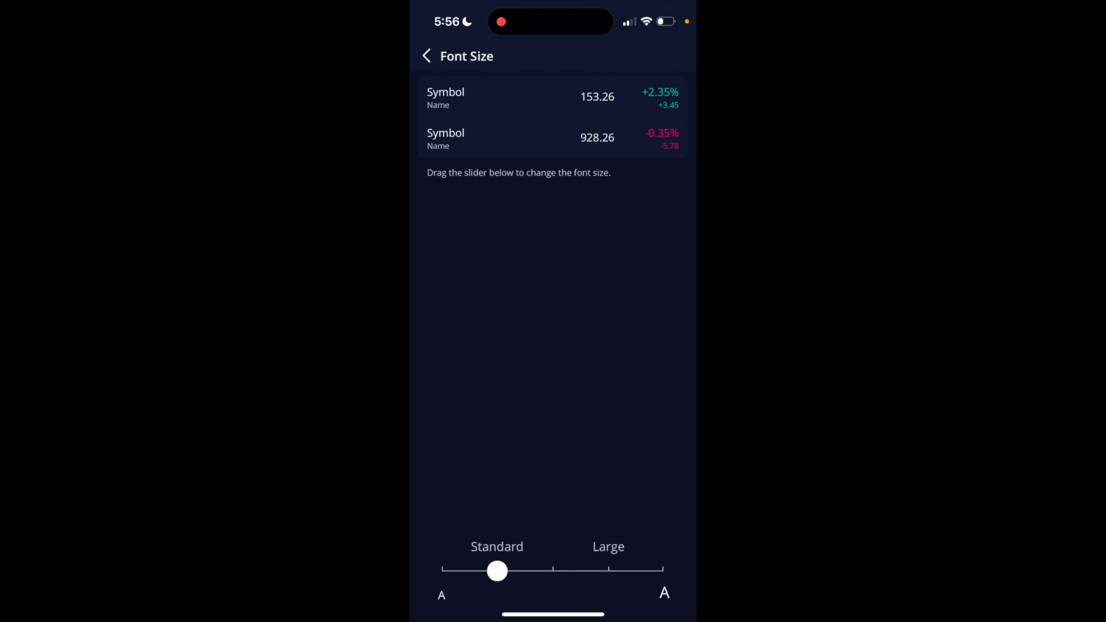
{"action": "left_click_drag", "start_coordinate": [496, 570], "coordinate": [608, 570]}
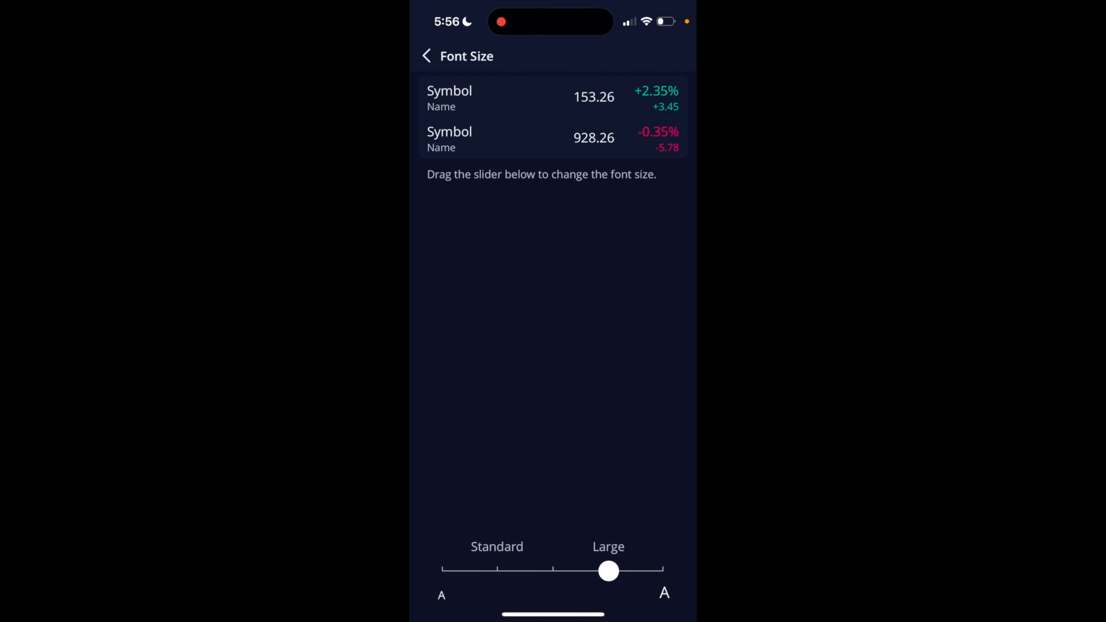
{"action": "left_click_drag", "start_coordinate": [608, 570], "coordinate": [513, 570]}
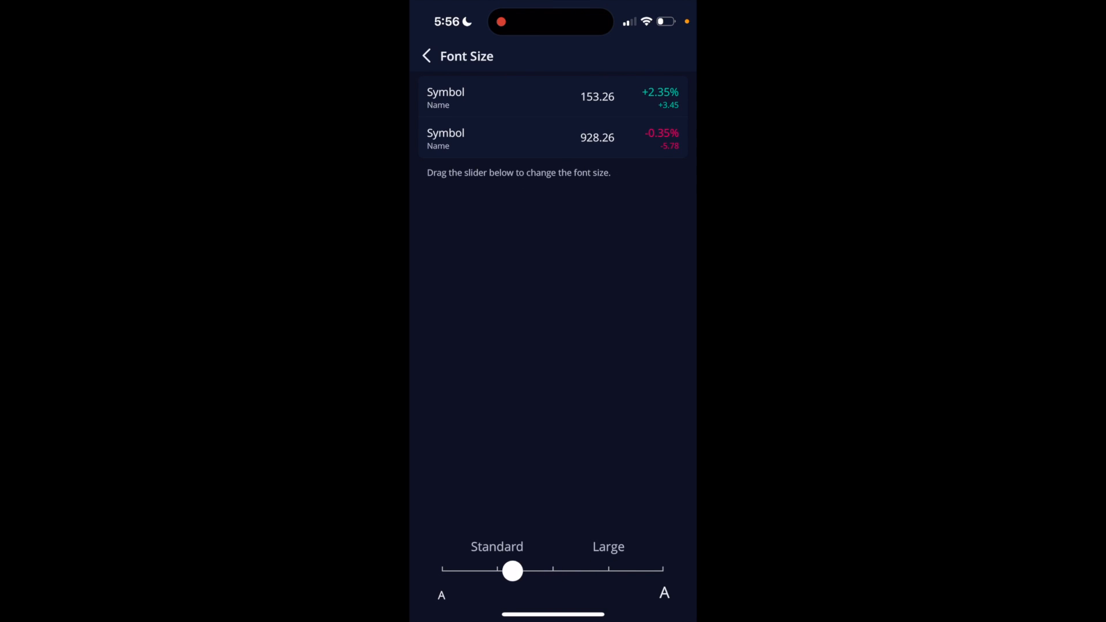
{"action": "left_click_drag", "start_coordinate": [512, 570], "coordinate": [496, 570]}
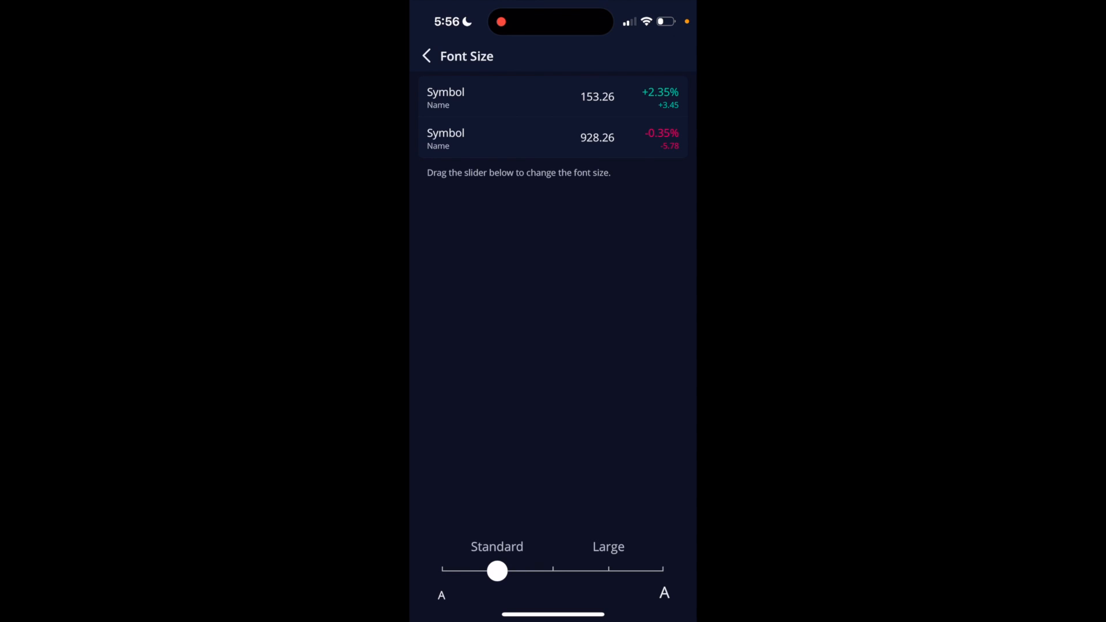